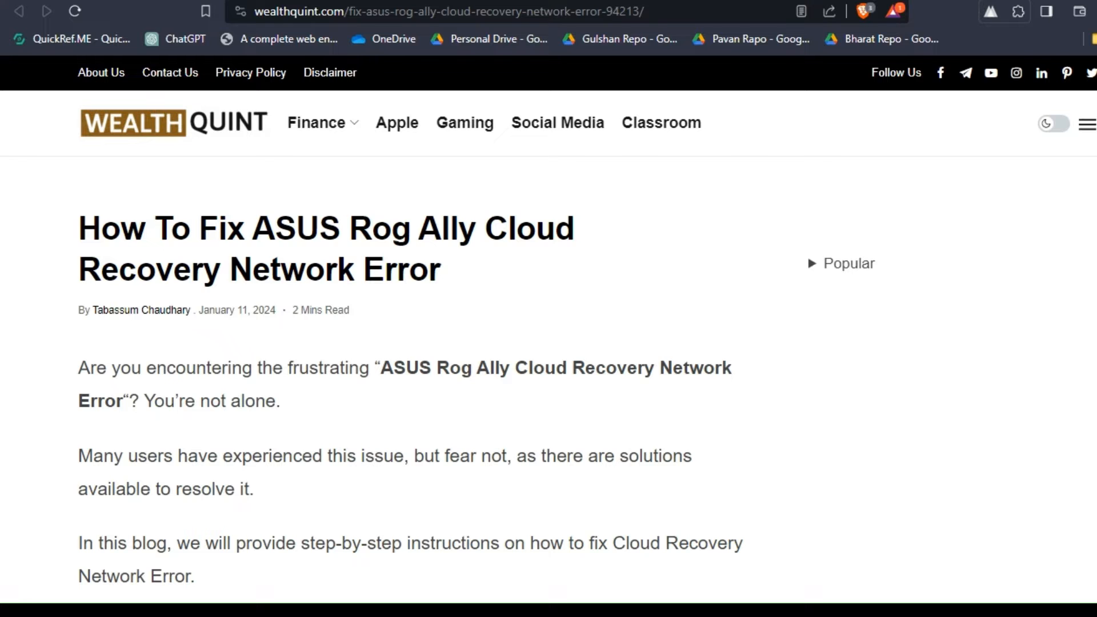
Scroll past the intro and summary to fix 1, Check The Date And Time Settings
scroll(down, 3)
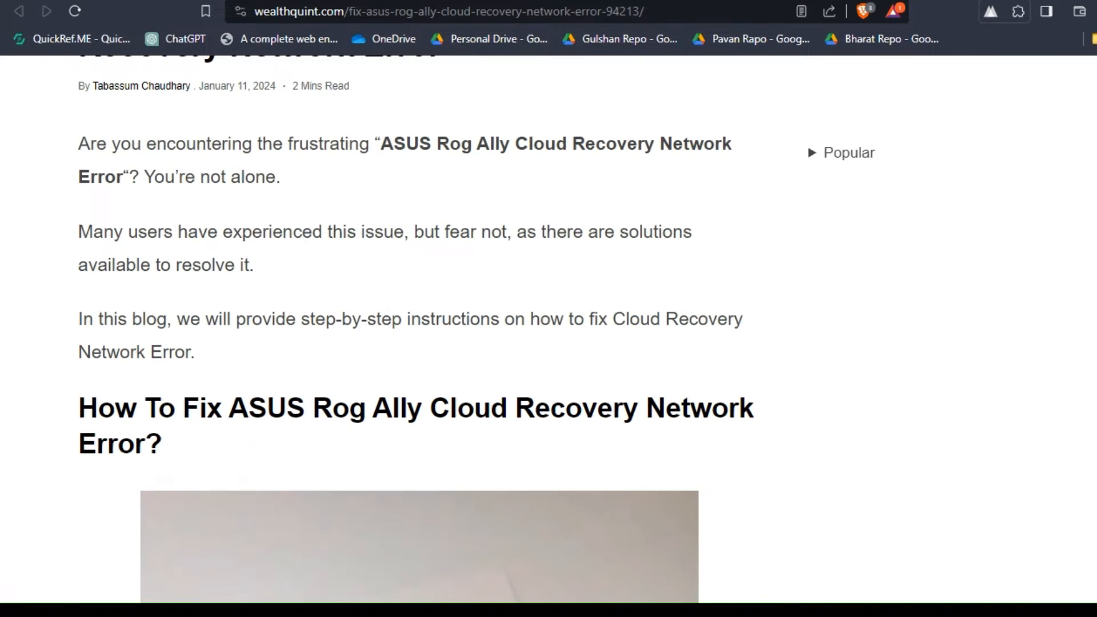
scroll(down, 3)
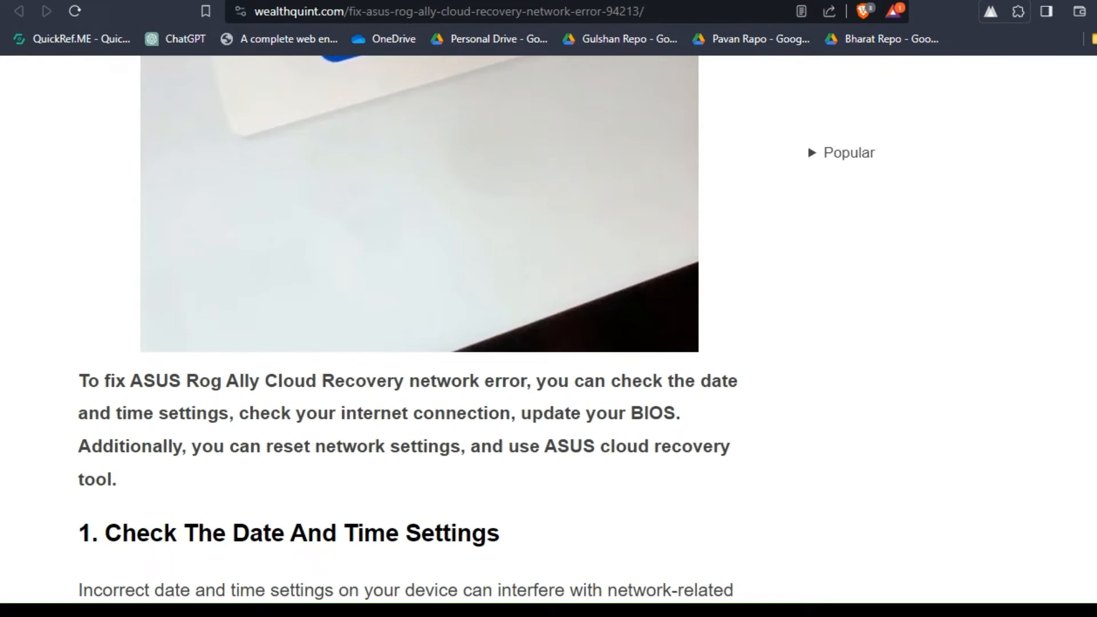
scroll(down, 3)
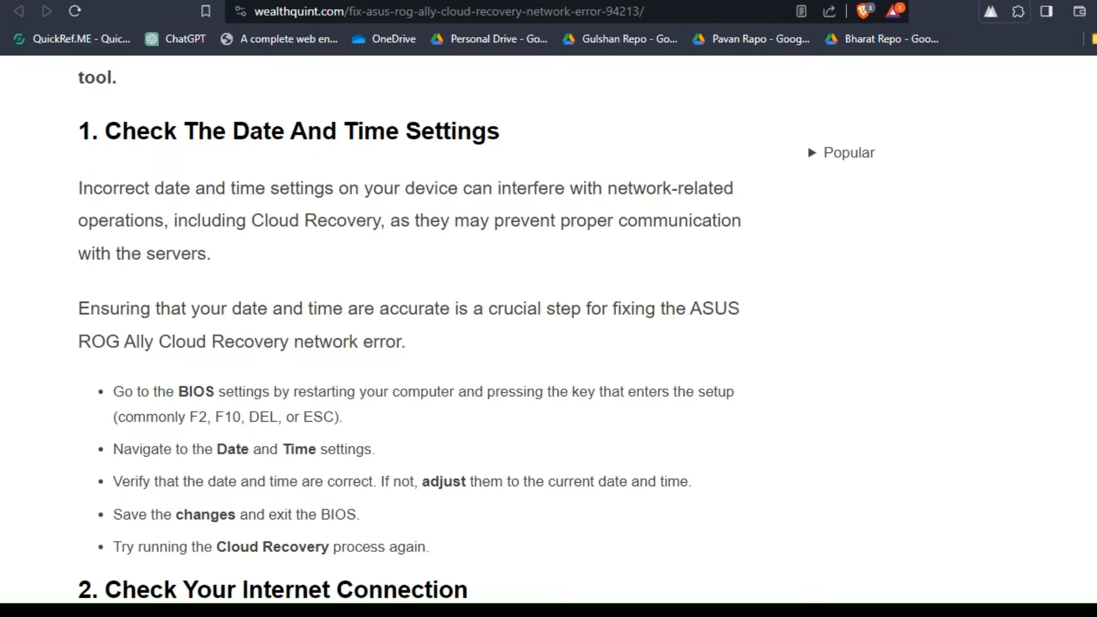
Scroll to fix 2, Check Your Internet Connection, and read its bullet list
scroll(down, 3)
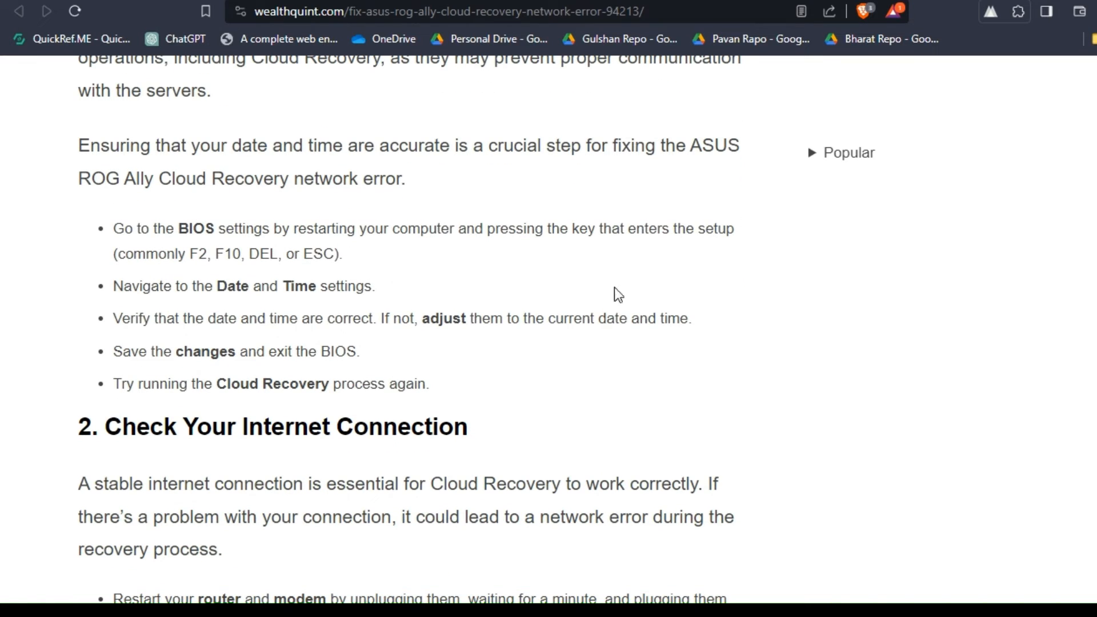
mouse_move(116, 233)
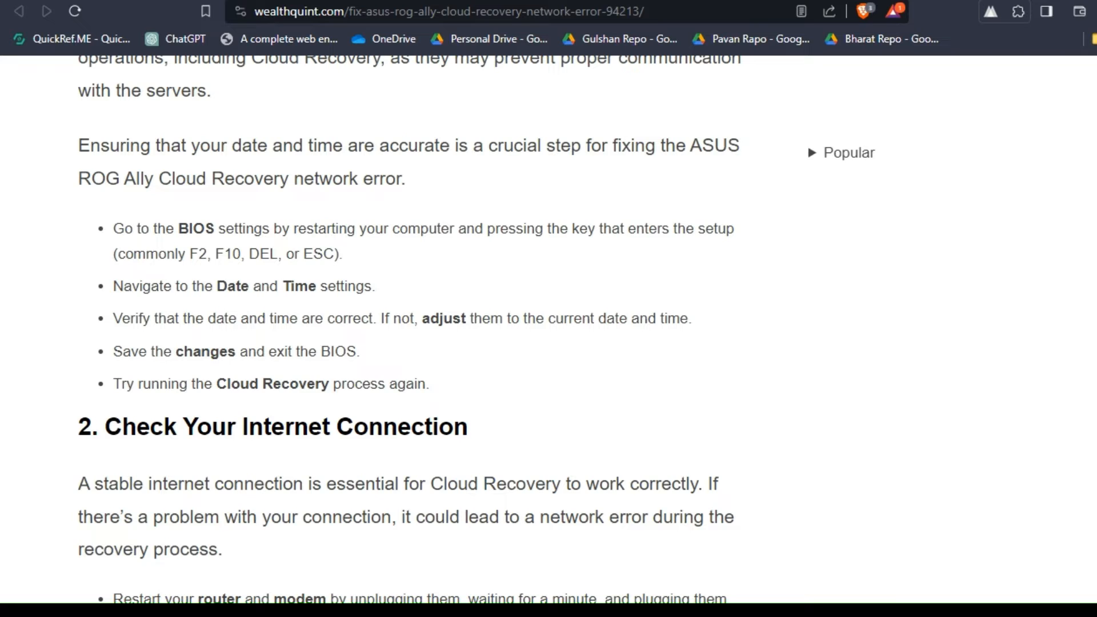
scroll(down, 3)
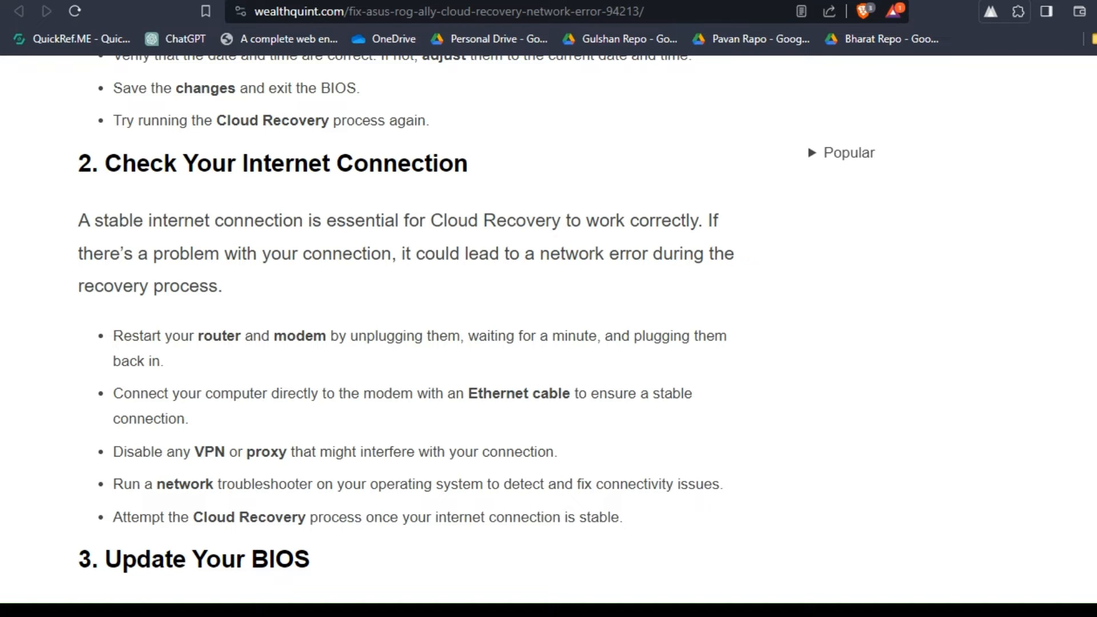
Scroll through fix 3, Update Your BIOS, down to fix 4, Reset Network Settings
scroll(down, 3)
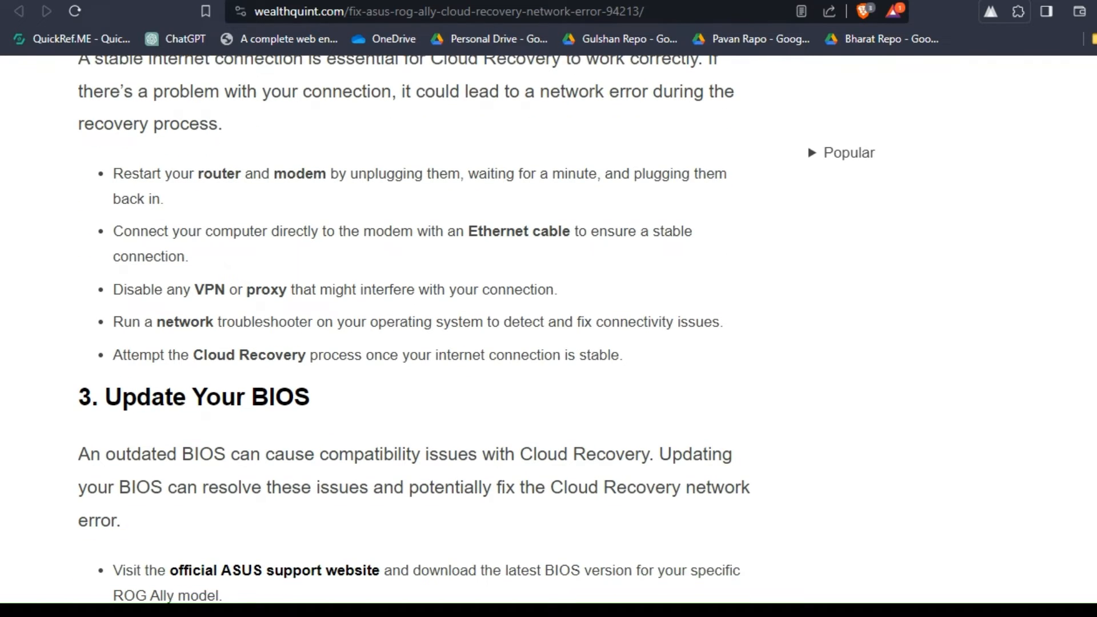
scroll(down, 3)
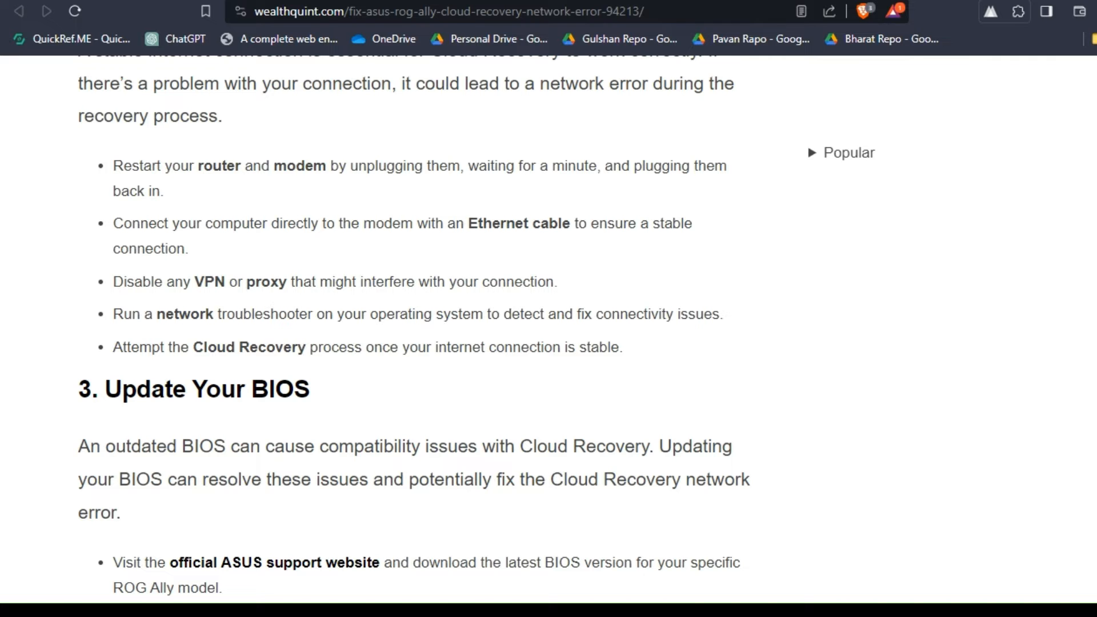
scroll(down, 3)
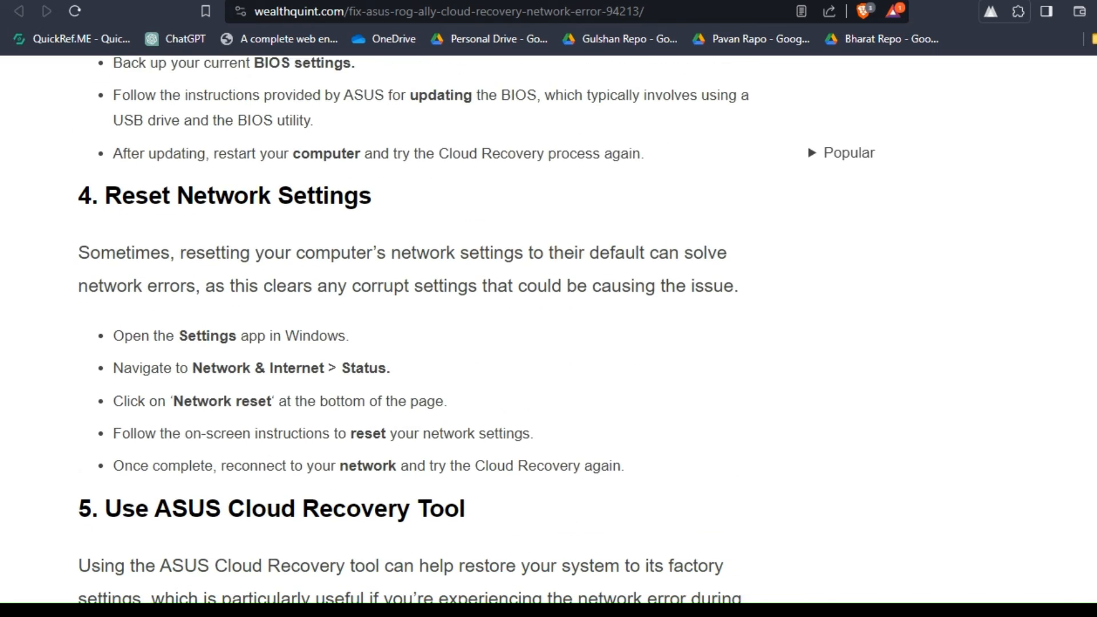
Highlight the five network reset steps of fix 4, then clear the selection
scroll(down, 3)
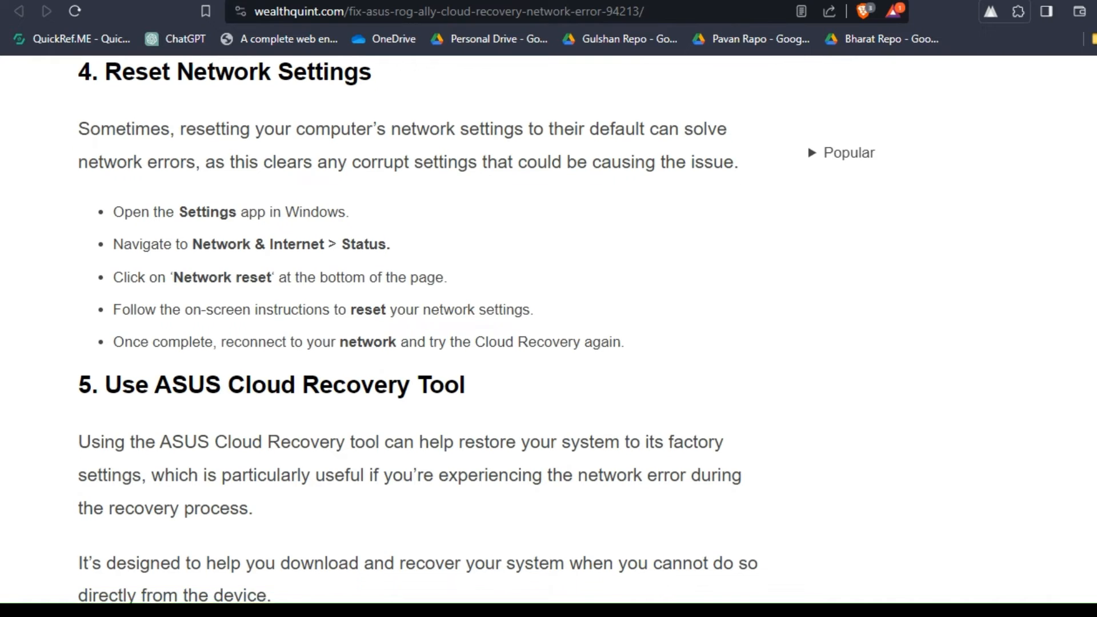
scroll(down, 3)
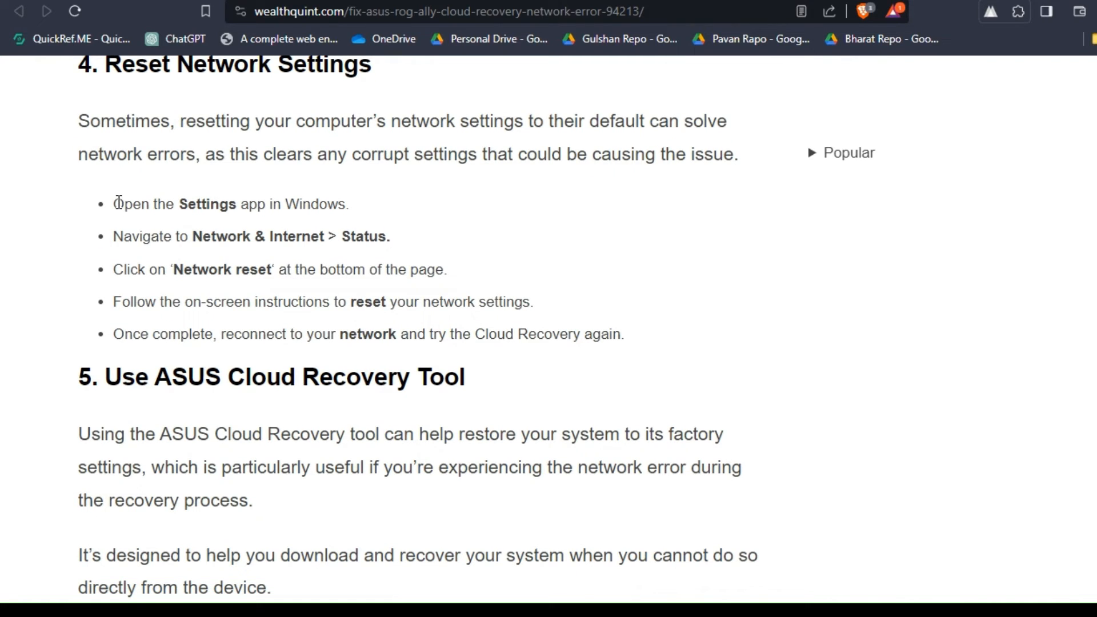
drag(114, 204, 569, 334)
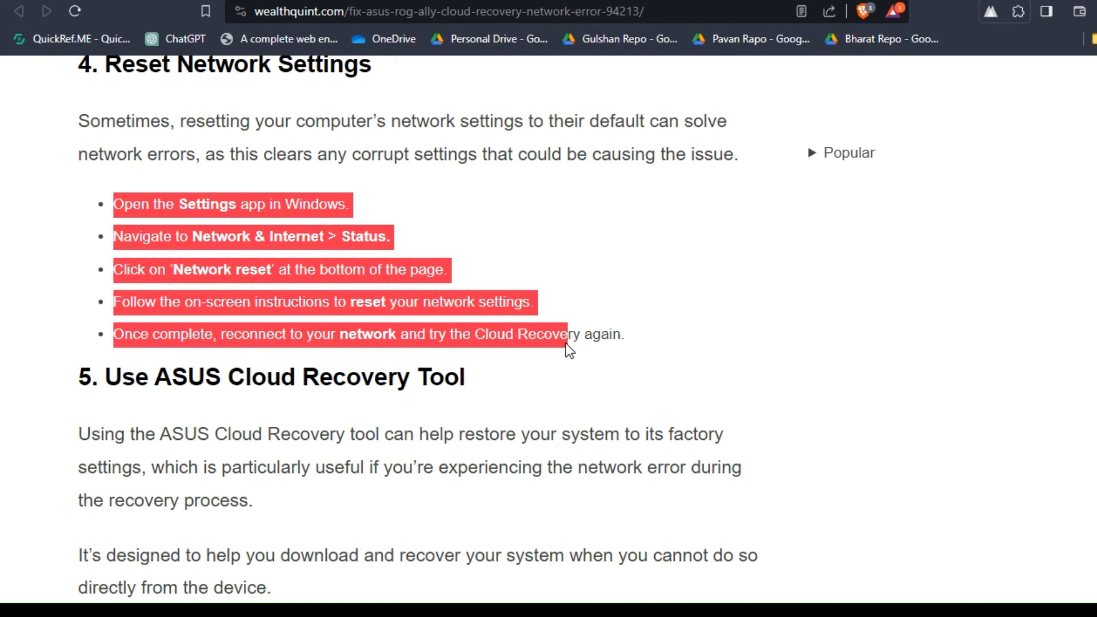
click(541, 343)
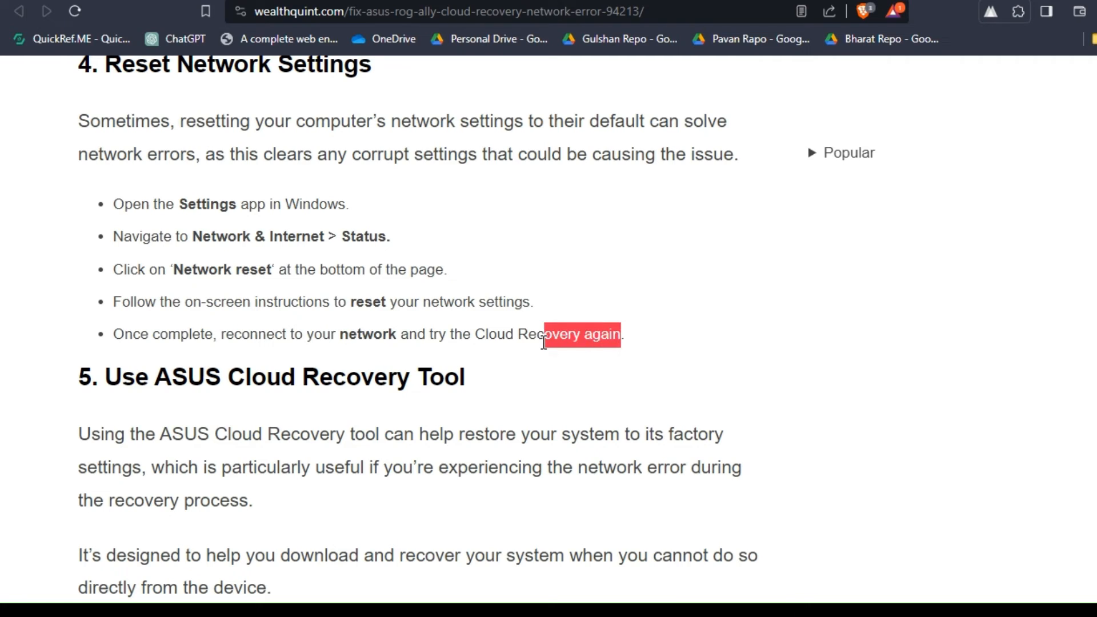
click(543, 334)
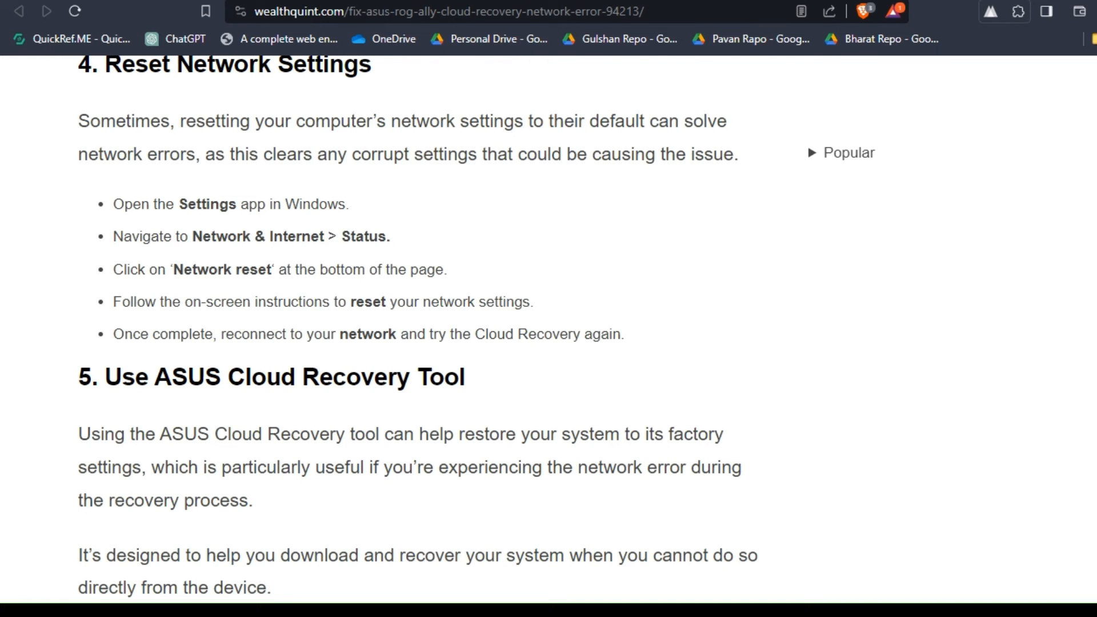
Scroll on to fix 5, Use ASUS Cloud Recovery Tool
scroll(down, 3)
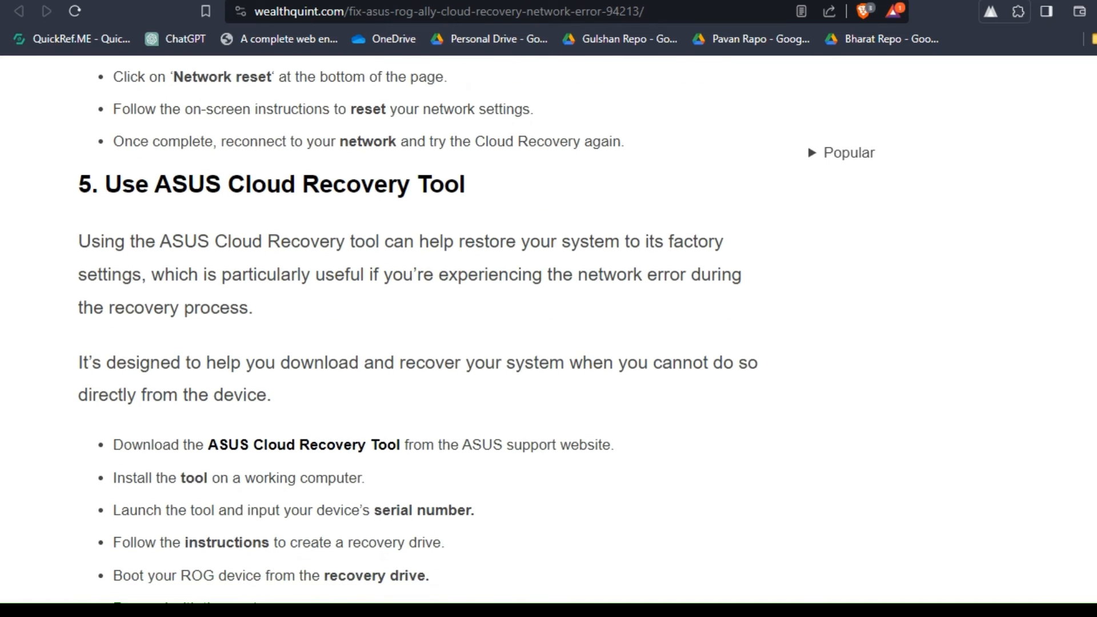
Scroll through the Cloud Recovery Tool steps to the heading for fix 6, Contact ASUS Support
scroll(down, 3)
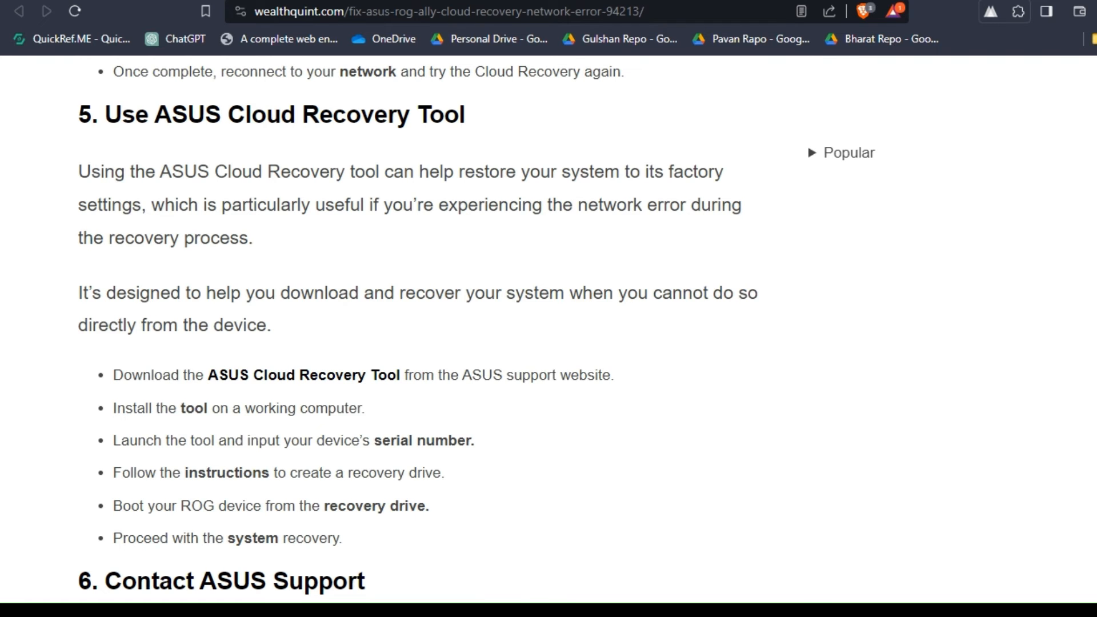
scroll(down, 3)
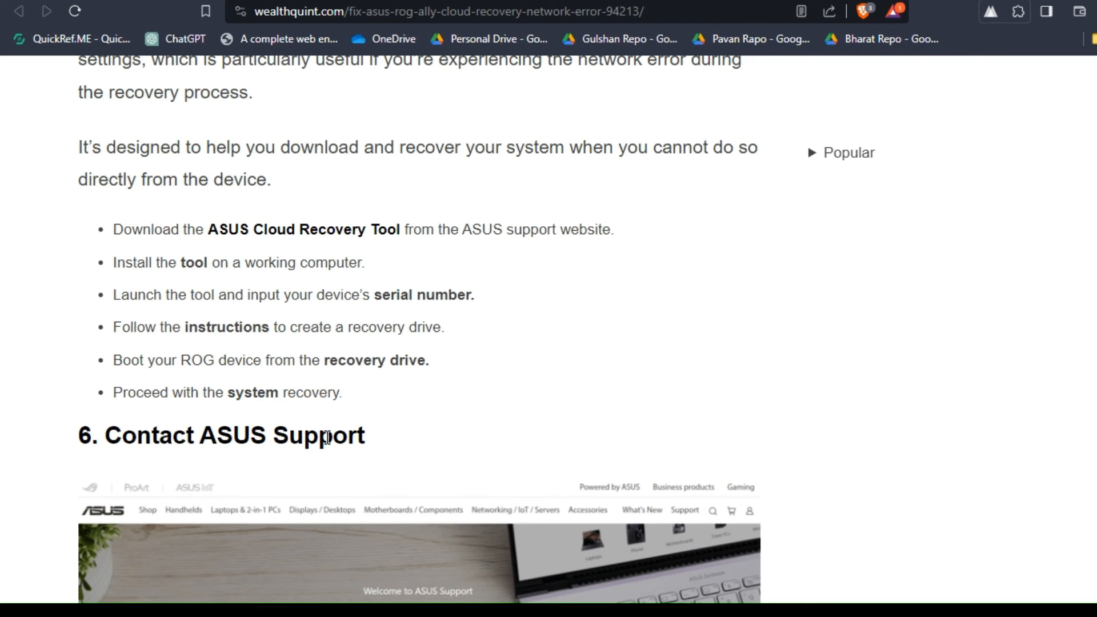
Scroll past the Contact ASUS Support steps to the share buttons at the article's end
scroll(down, 3)
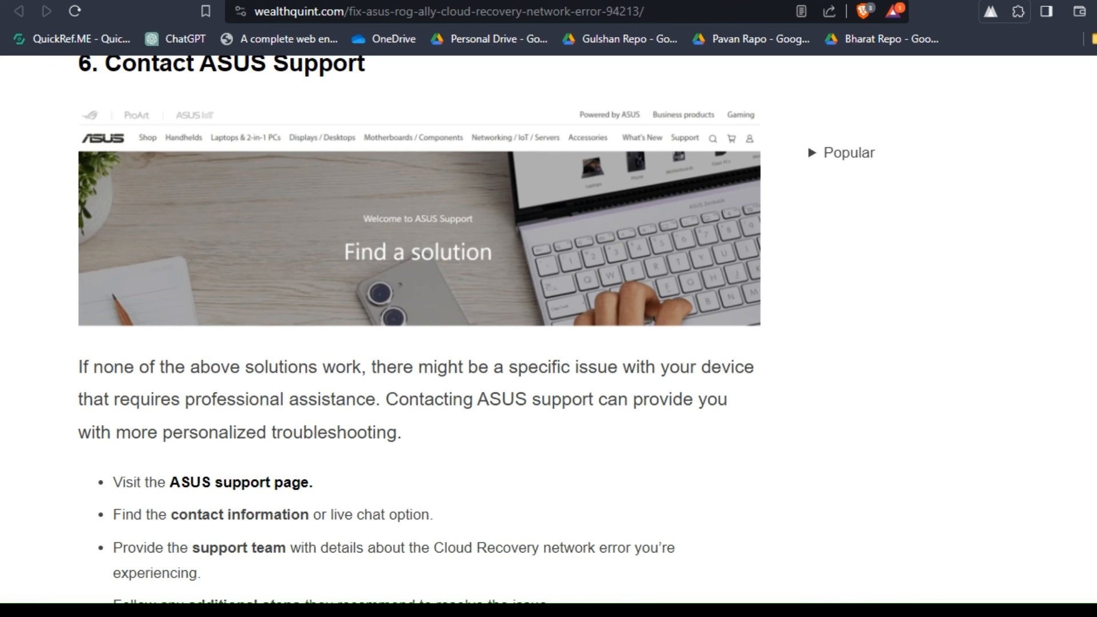
scroll(down, 3)
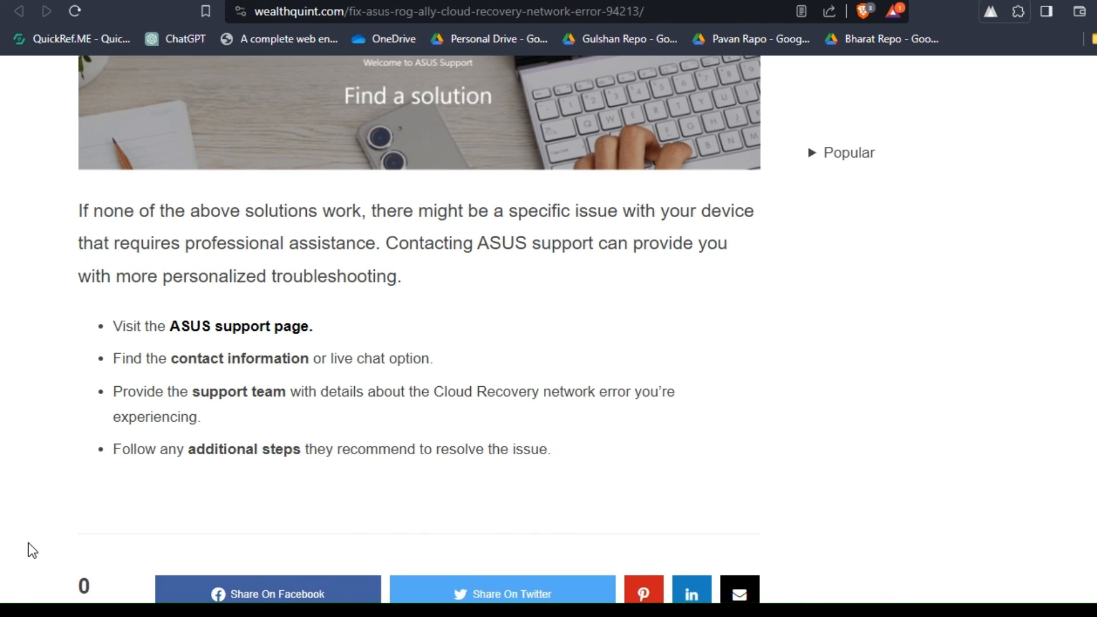
scroll(down, 3)
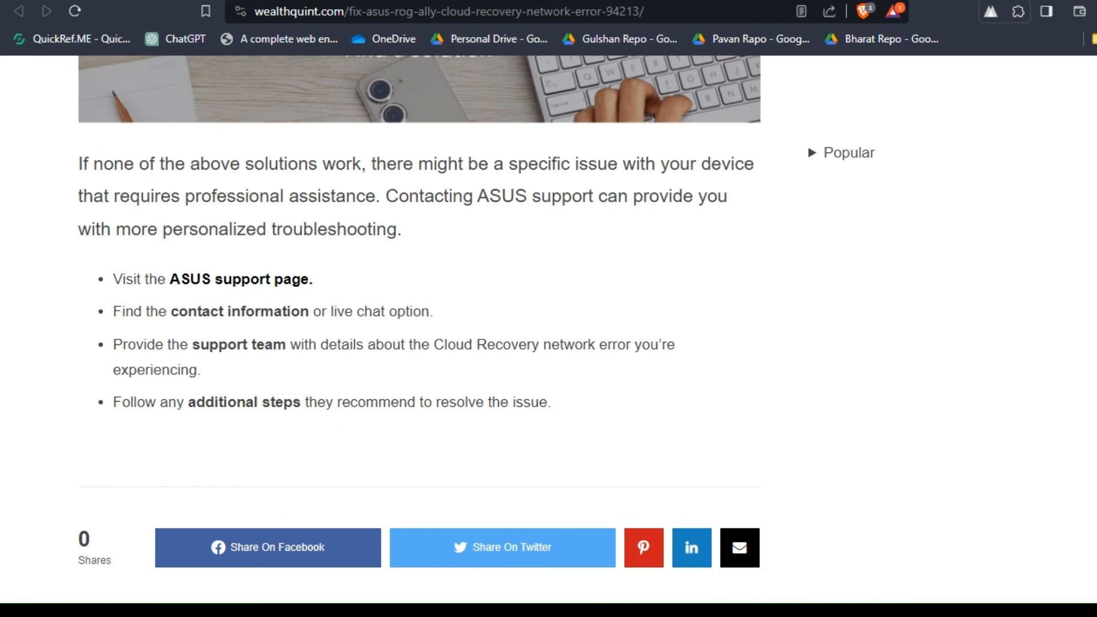